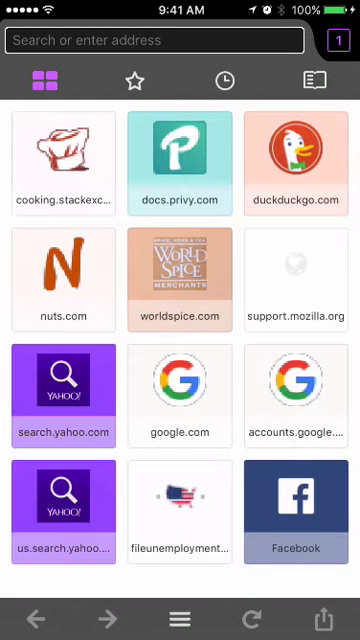
Step: Open the 'Using Privy | Privy Documentation' page from the docs.privy.com address suggestion
left_click(150, 40)
type("d")
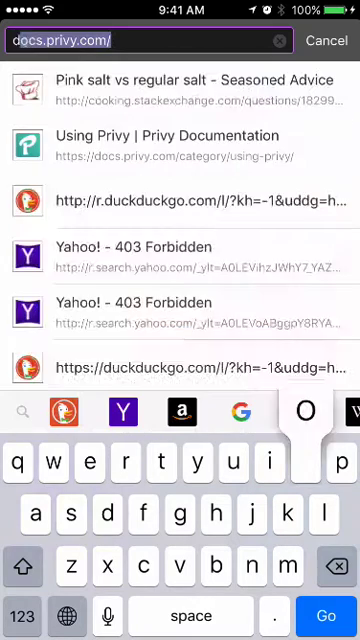
left_click(180, 144)
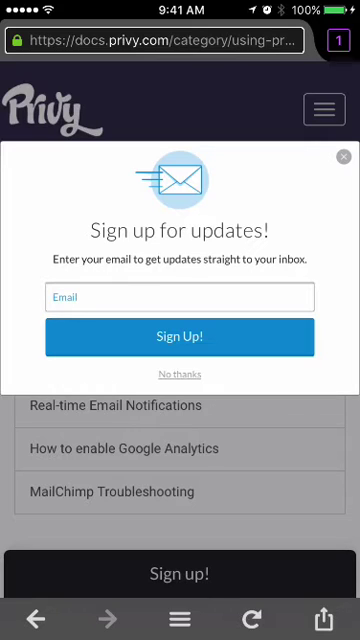
Step: Leave the popup page and begin entering docs.privy.com in a fresh address bar
left_click(337, 157)
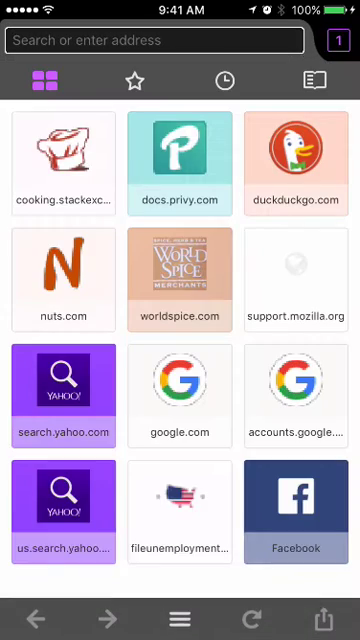
left_click(150, 40)
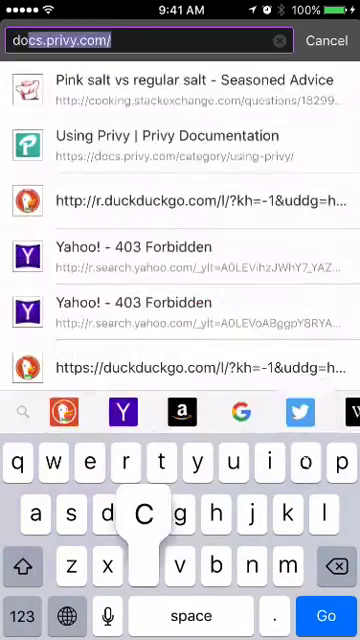